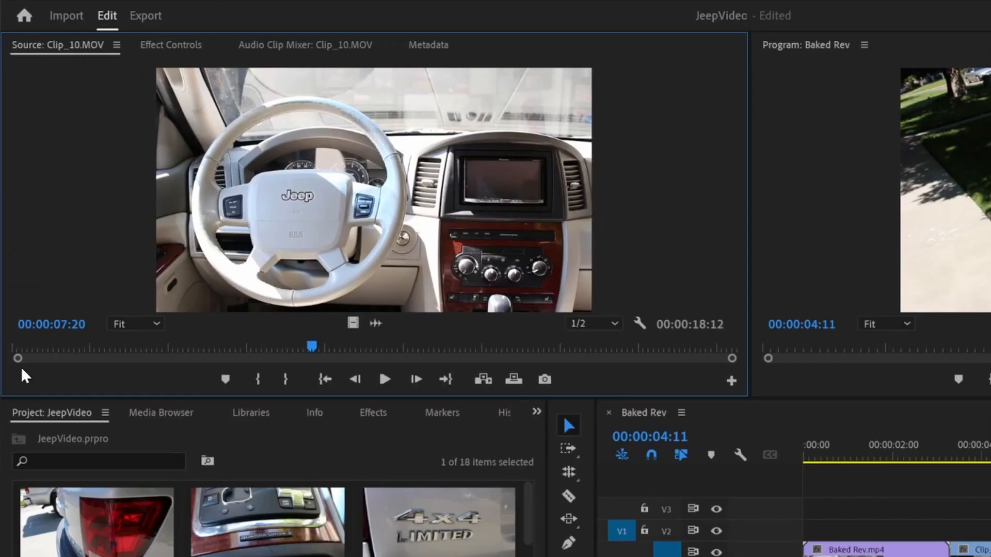
Mark a 7:20-long range of Clip_10.MOV in the Source Monitor, Out point at 00:00:16:09
left_click(385, 378)
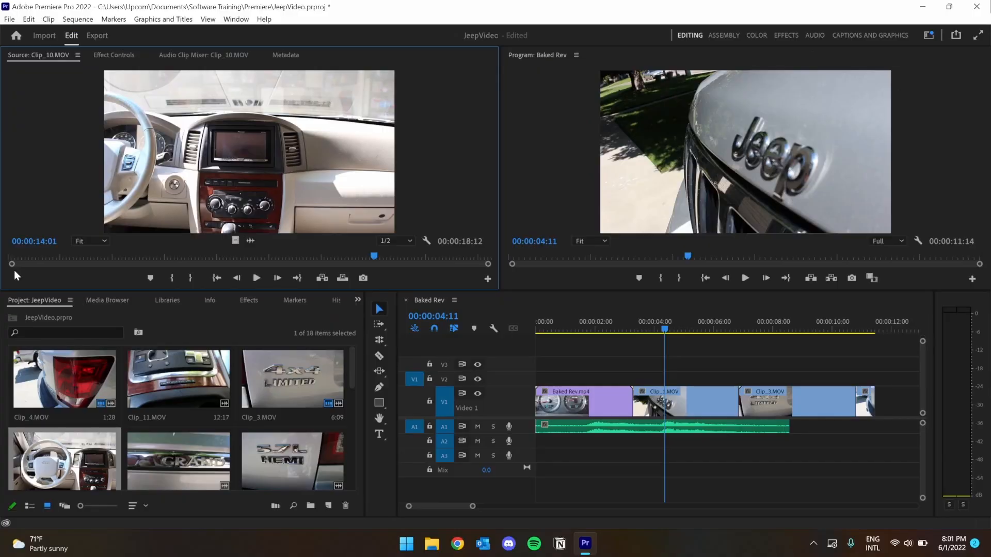
left_click_drag(373, 255, 235, 255)
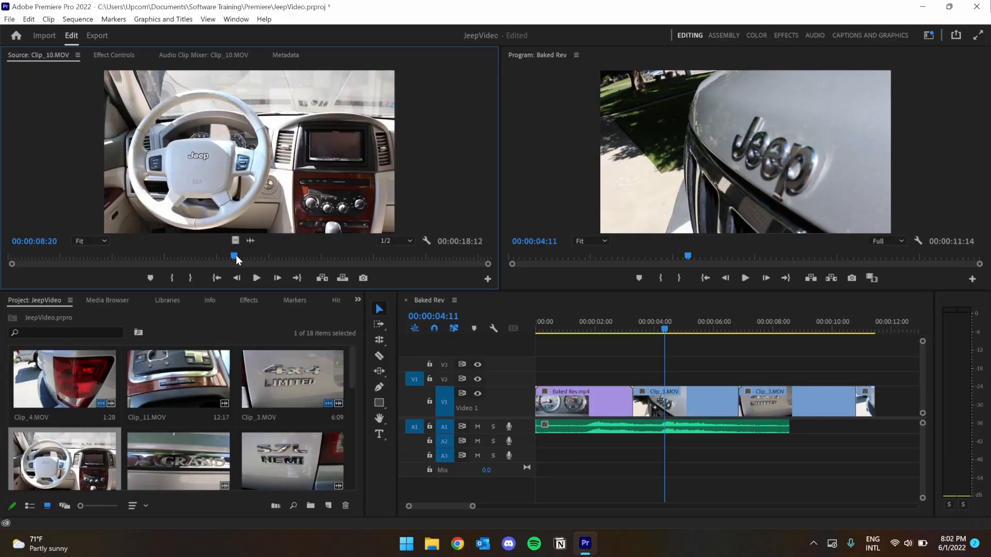
left_click(256, 278)
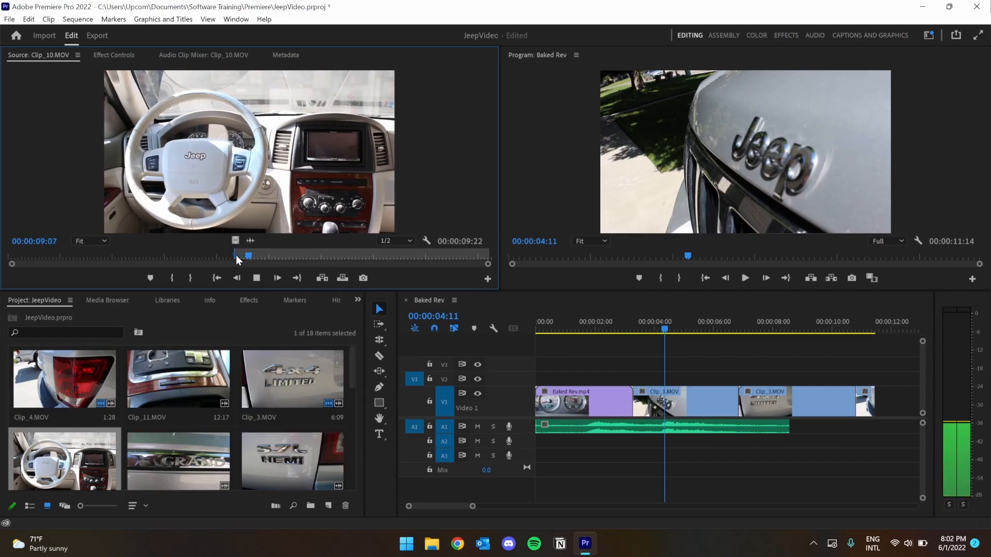
left_click_drag(246, 256, 433, 256)
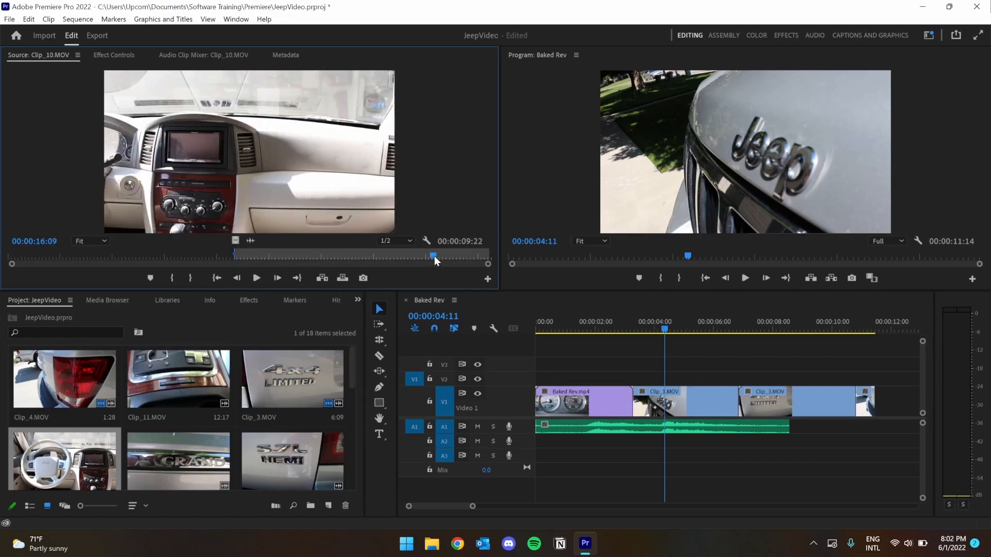
left_click_drag(434, 256, 432, 256)
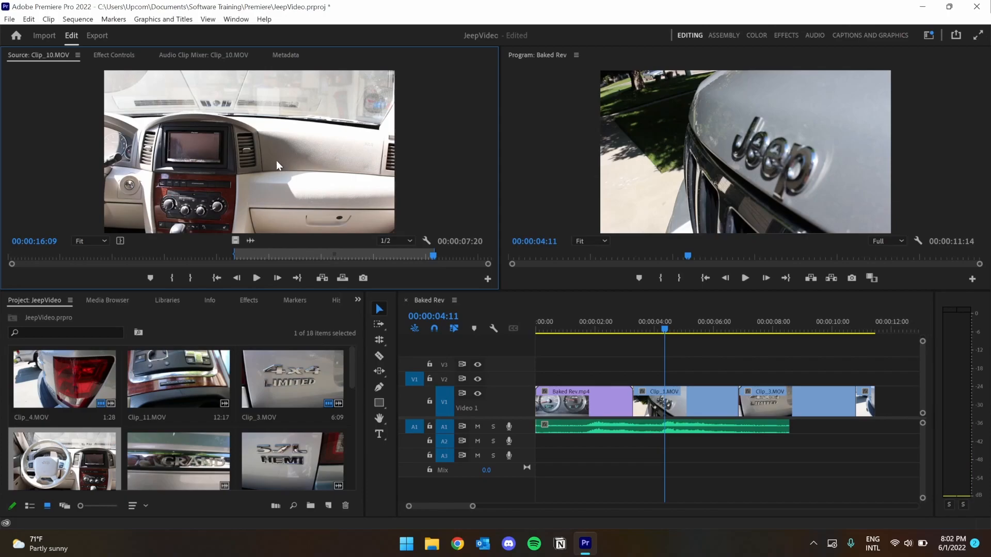
mouse_move(234, 240)
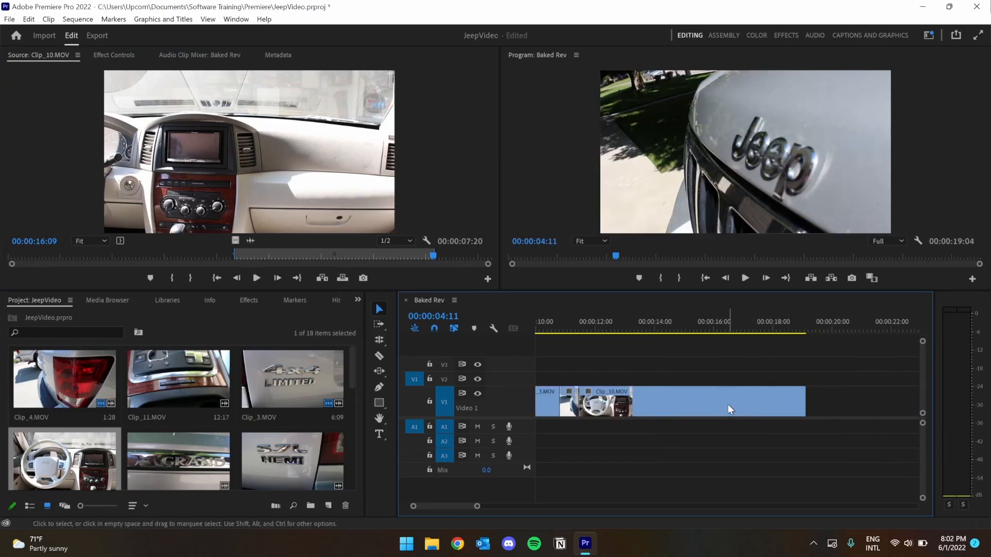
Bring up the Speed/Duration settings for Clip_10.MOV at the end of the Baked Rev timeline
right_click(726, 401)
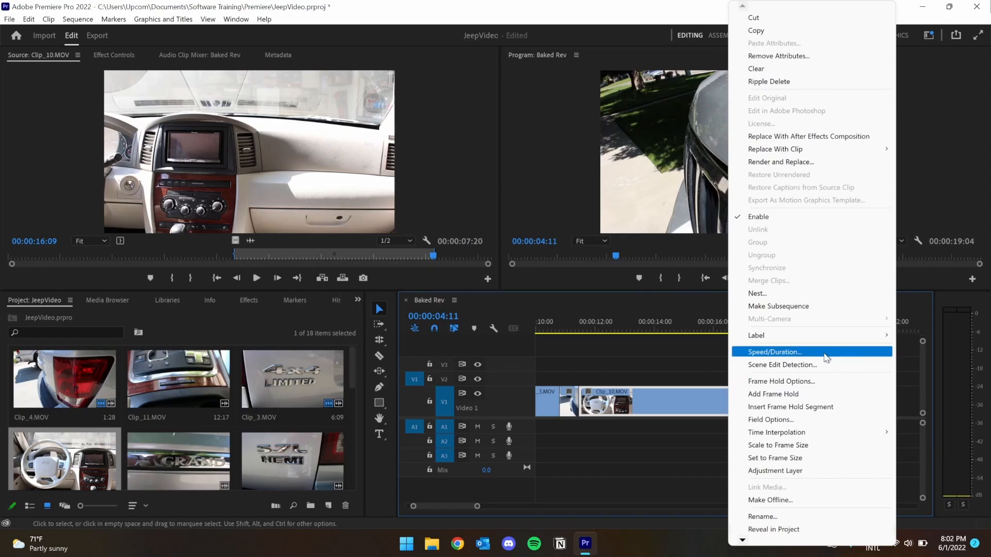
left_click(773, 351)
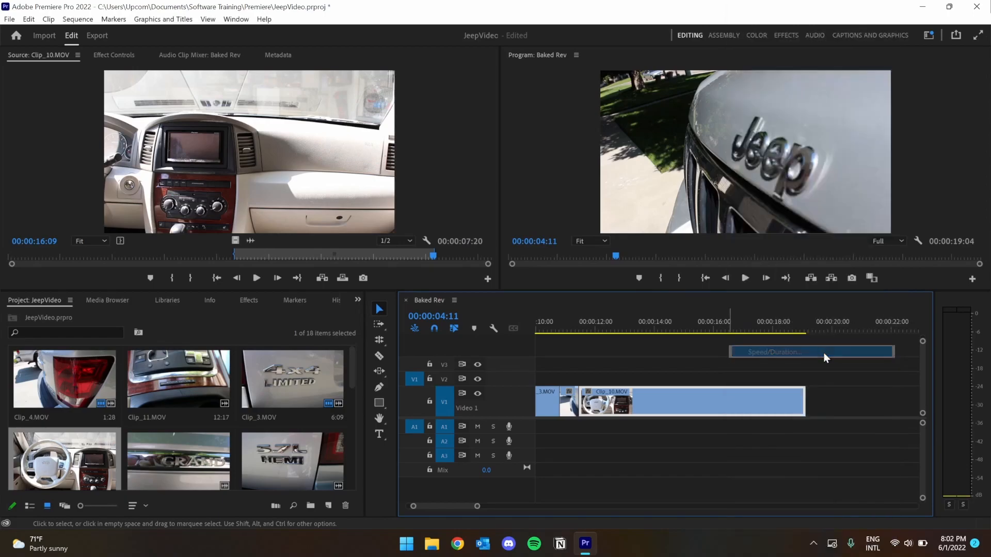
Enter Speed 200%, then try a duration of 00:00:01:00 in the Clip Speed / Duration dialog
left_click(772, 352)
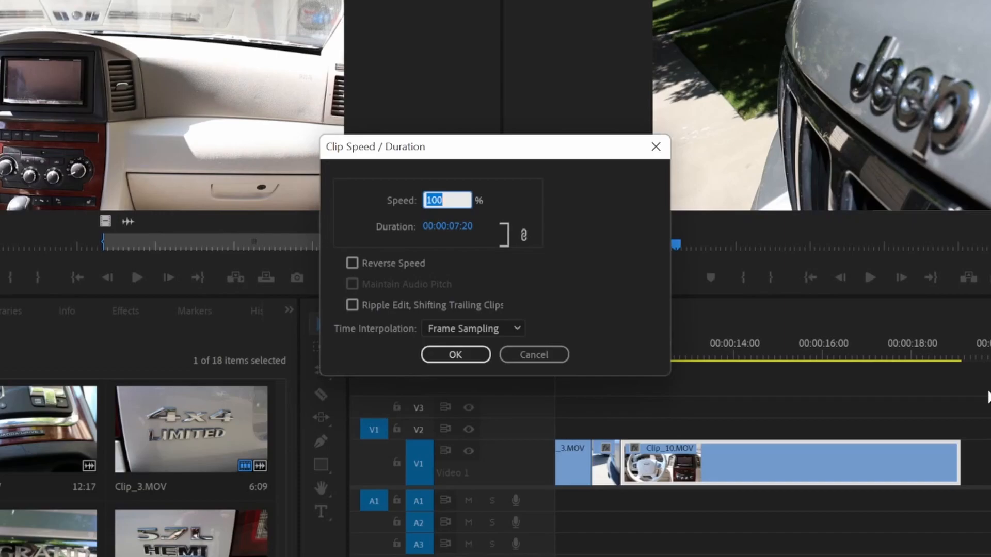
mouse_move(480, 214)
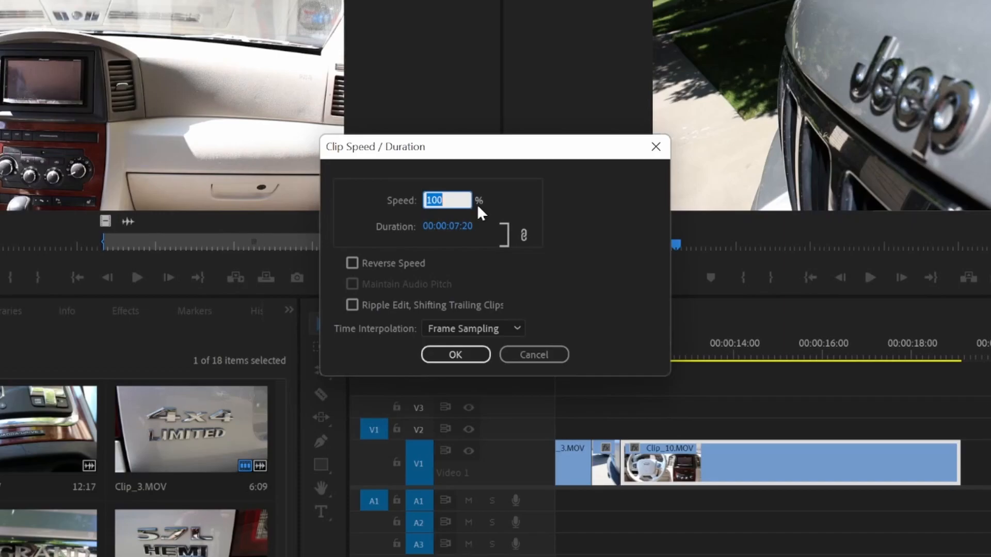
type("200")
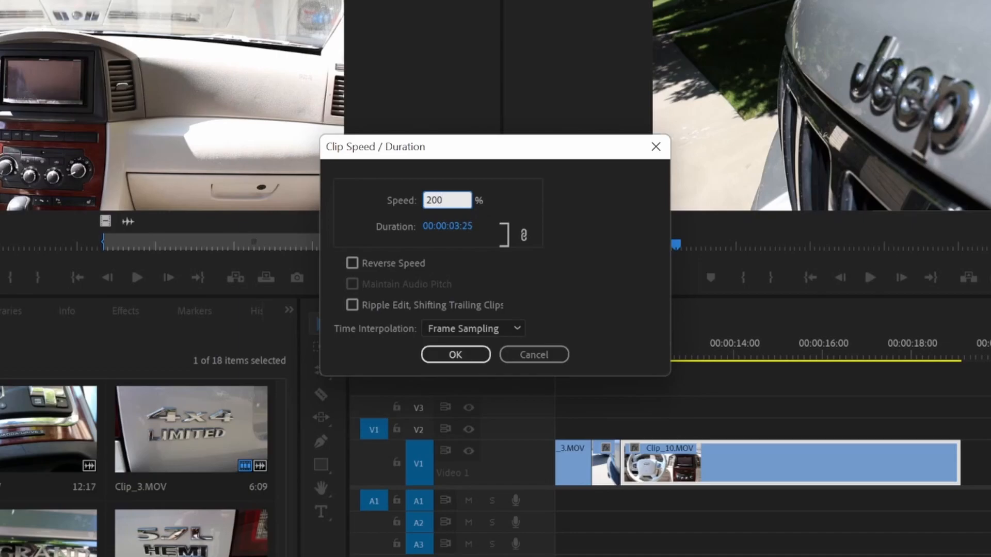
mouse_move(468, 194)
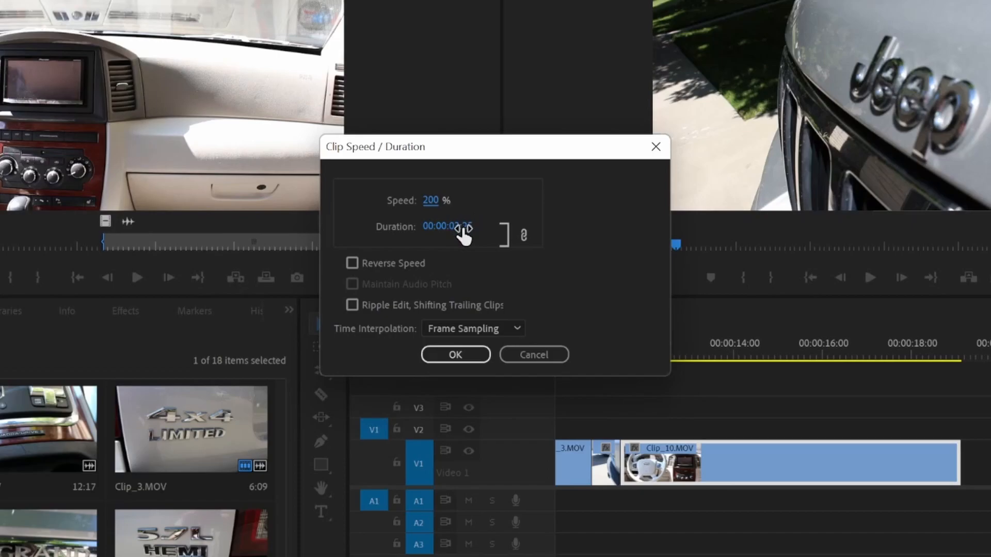
left_click(459, 226)
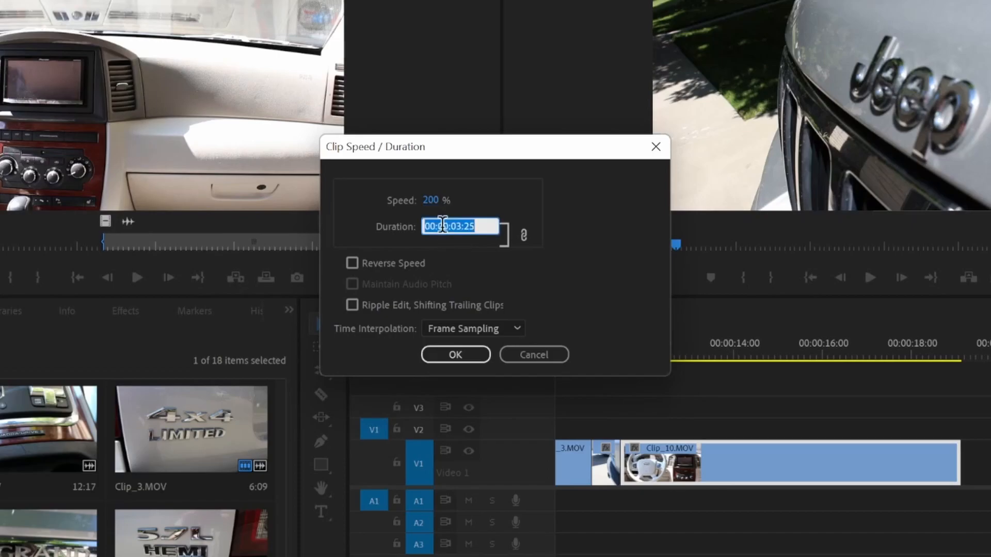
type("1:00")
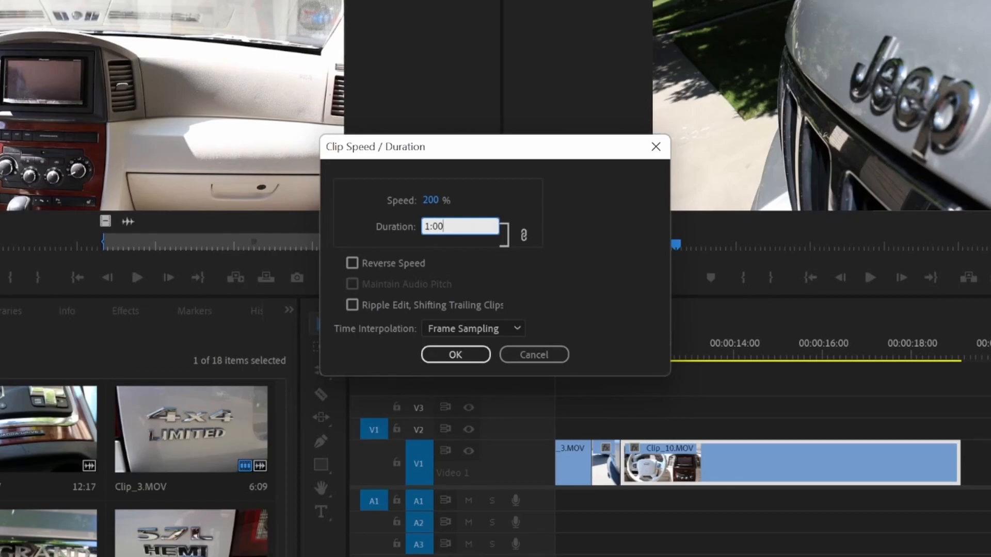
type("00:00:01:00")
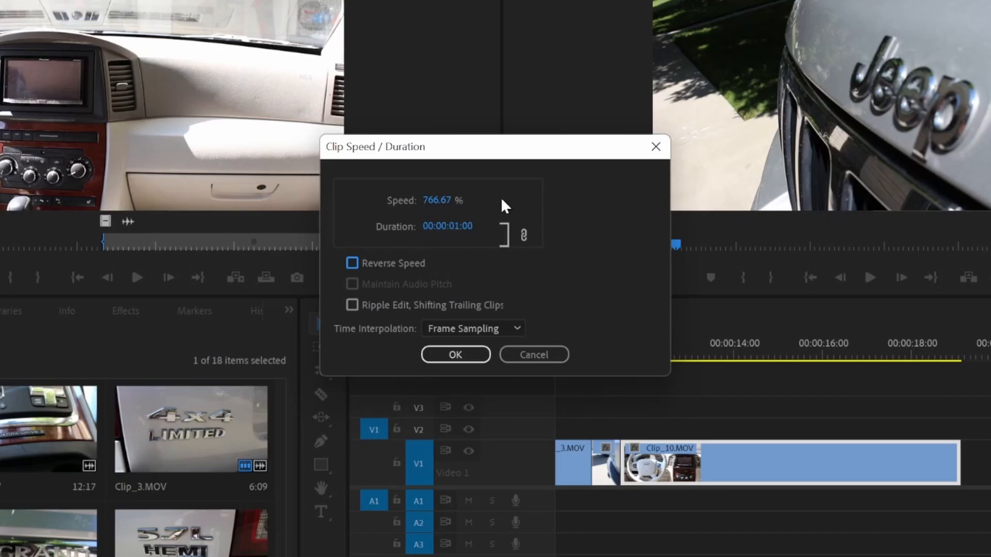
mouse_move(476, 216)
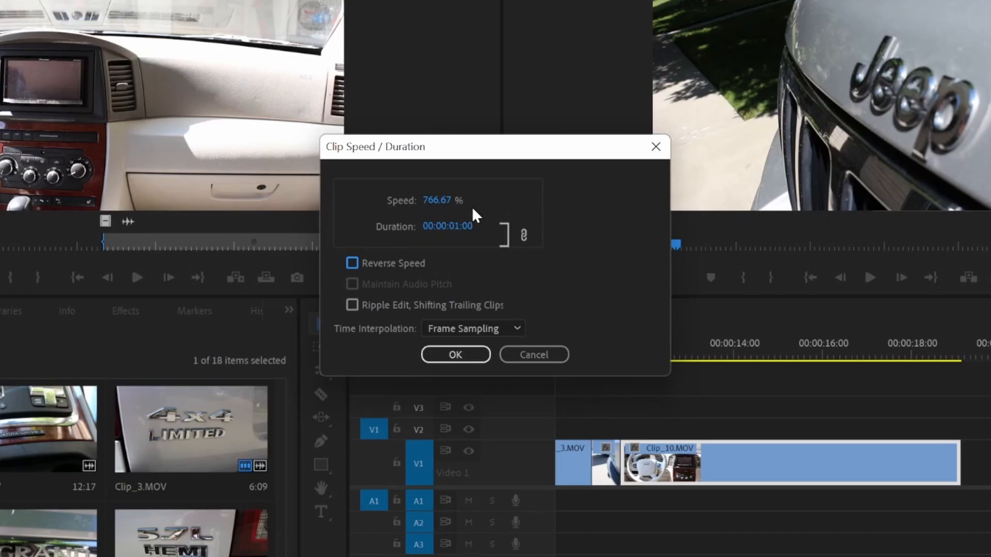
Re-enter Speed 200%, giving Clip_10.MOV a duration of 00:00:03:25
left_click(442, 200)
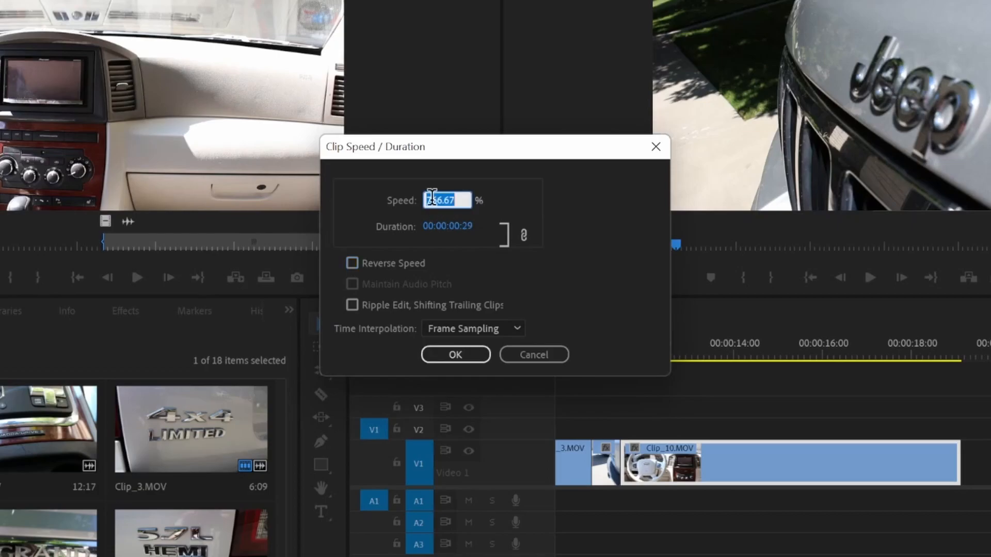
type("200")
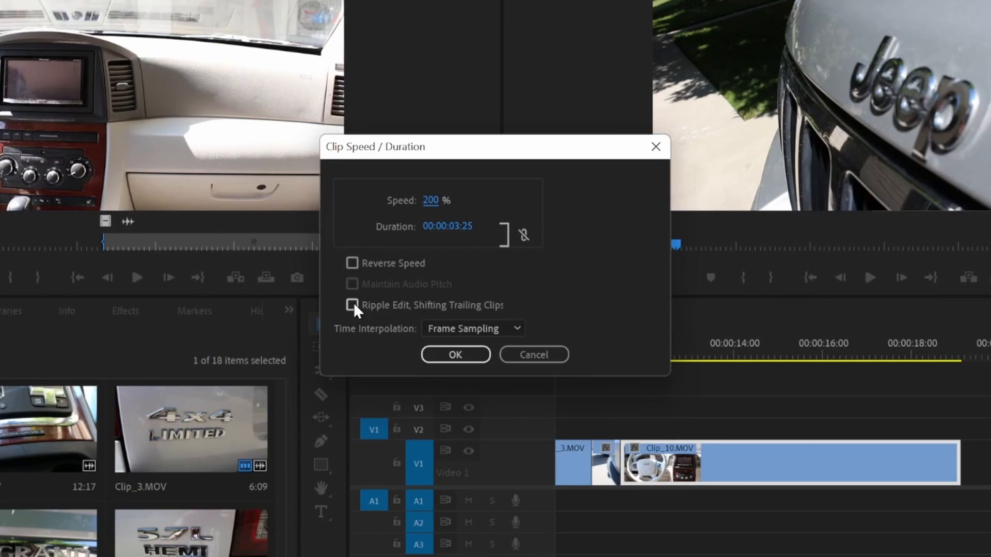
Apply the 200% speed change so Clip_10.MOV shortens on the Baked Rev timeline
left_click(454, 354)
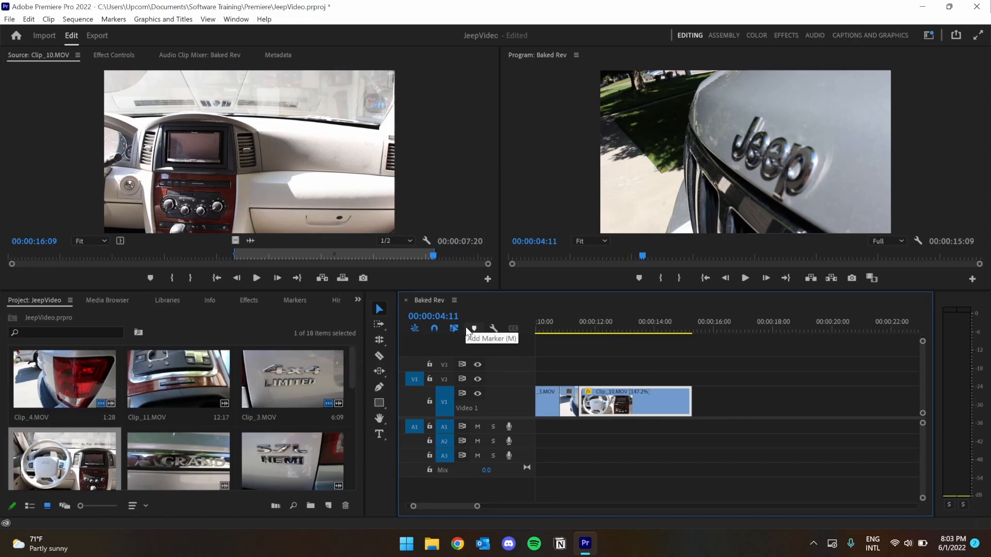
mouse_move(694, 395)
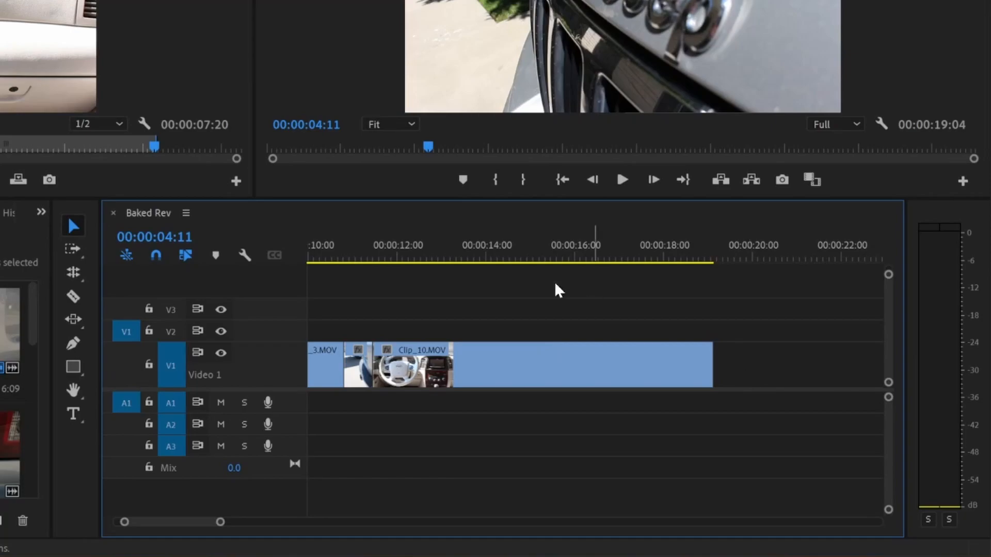
With the Rate Stretch Tool, shorten Clip_10.MOV, then stretch it to about 00:00:13:23 for 55.56% slow motion
left_click(72, 273)
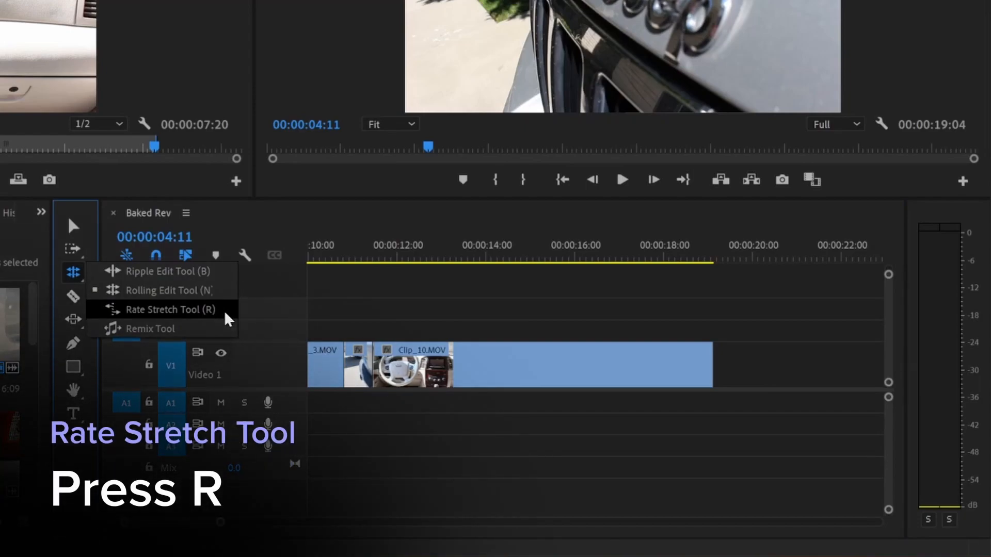
left_click(160, 308)
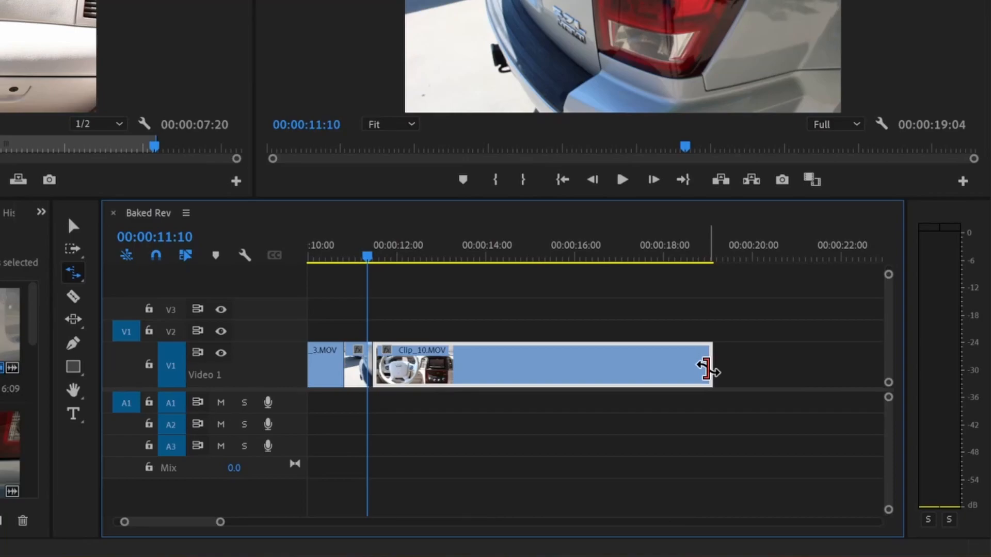
left_click_drag(708, 371, 536, 354)
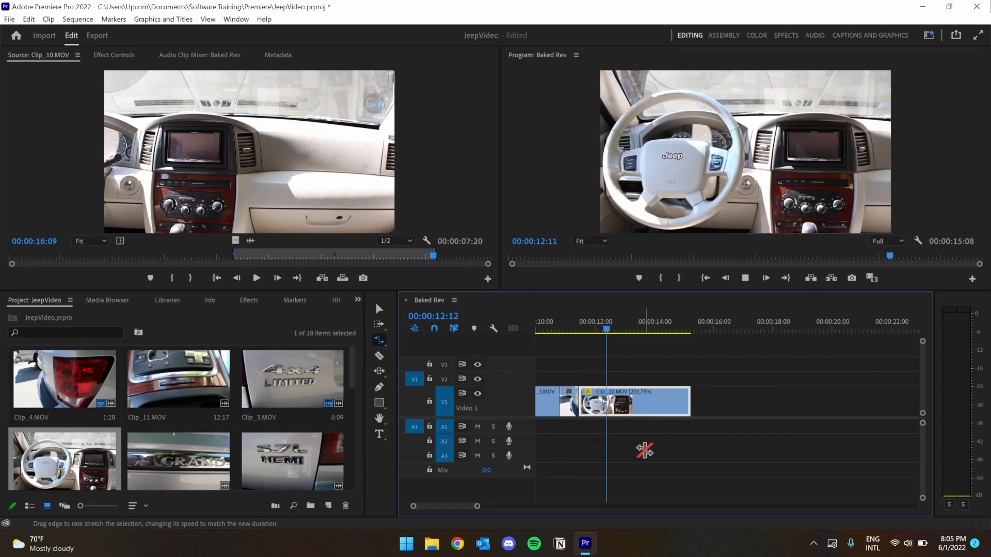
left_click(666, 321)
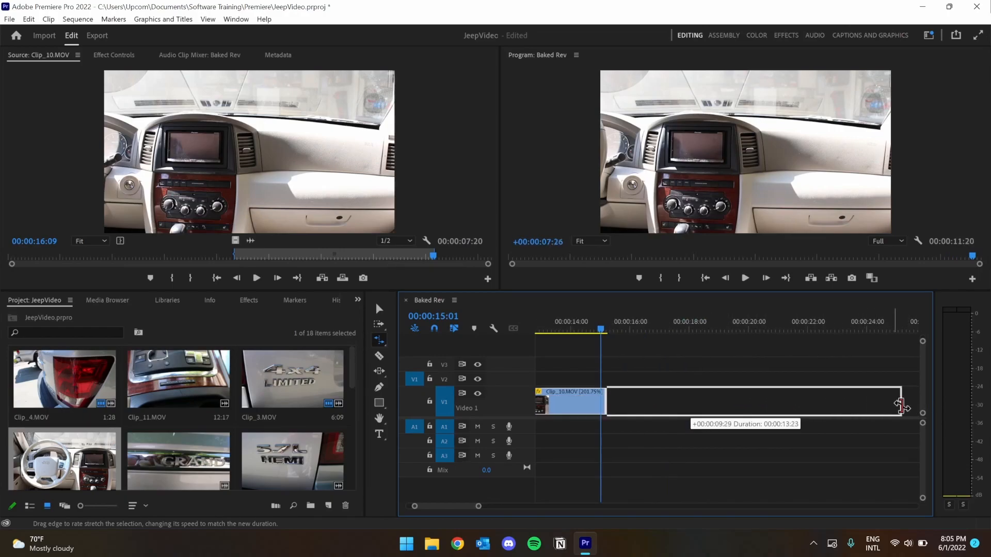
left_click_drag(900, 405, 897, 404)
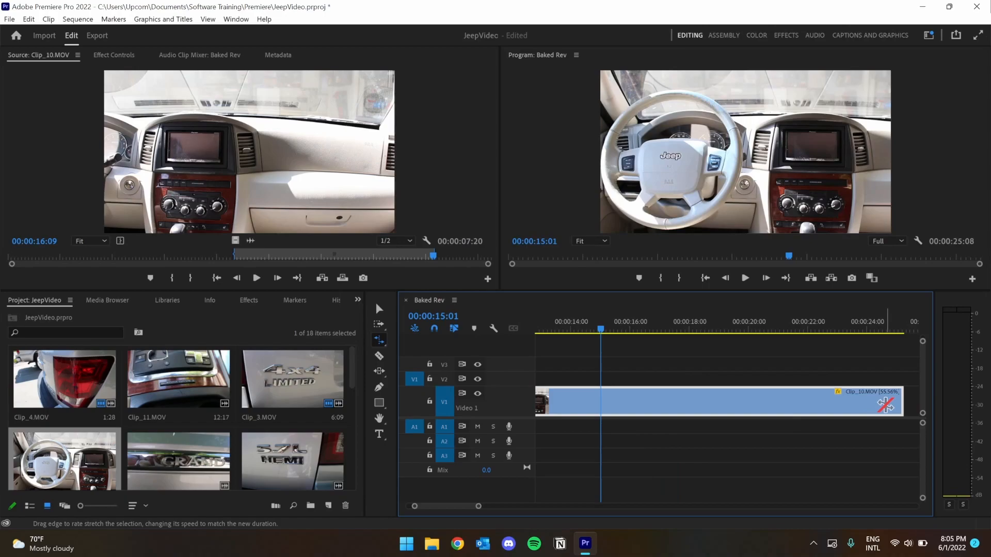